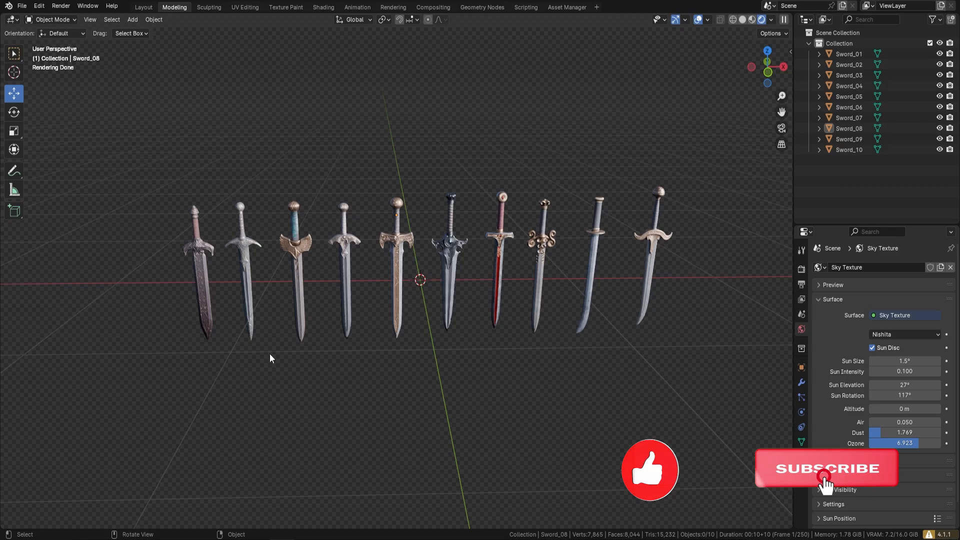
Frame the left-hand swords up close to show their textured blades and hilts.
left_click(823, 474)
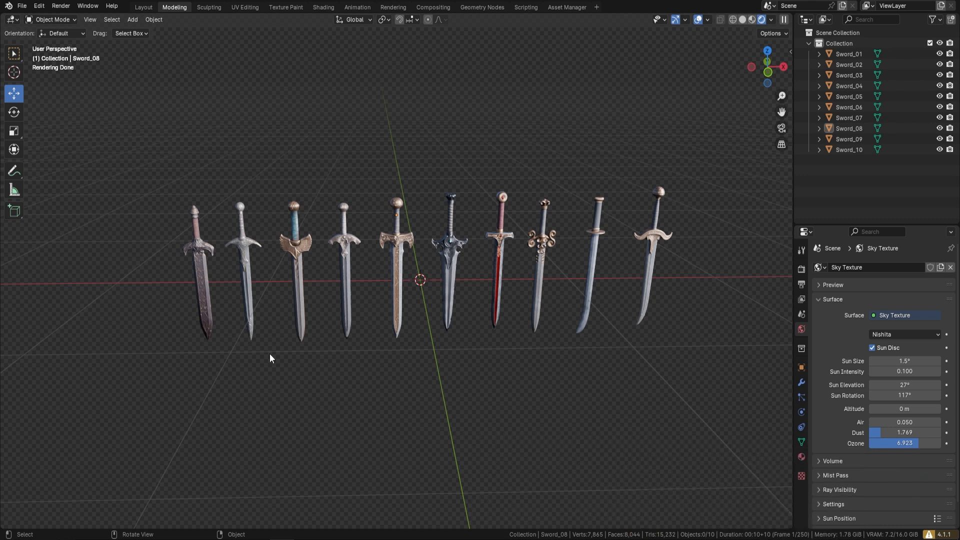
mouse_move(456, 221)
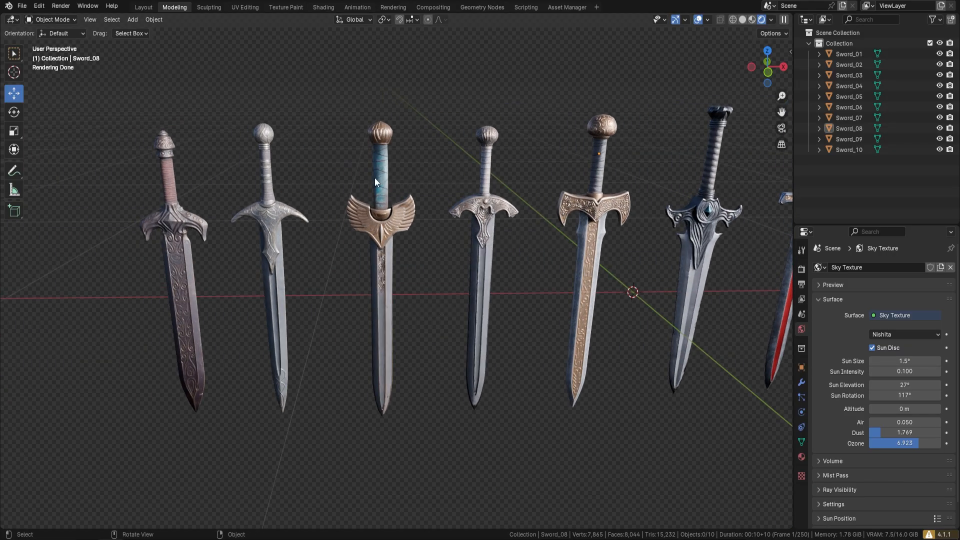
mouse_move(234, 224)
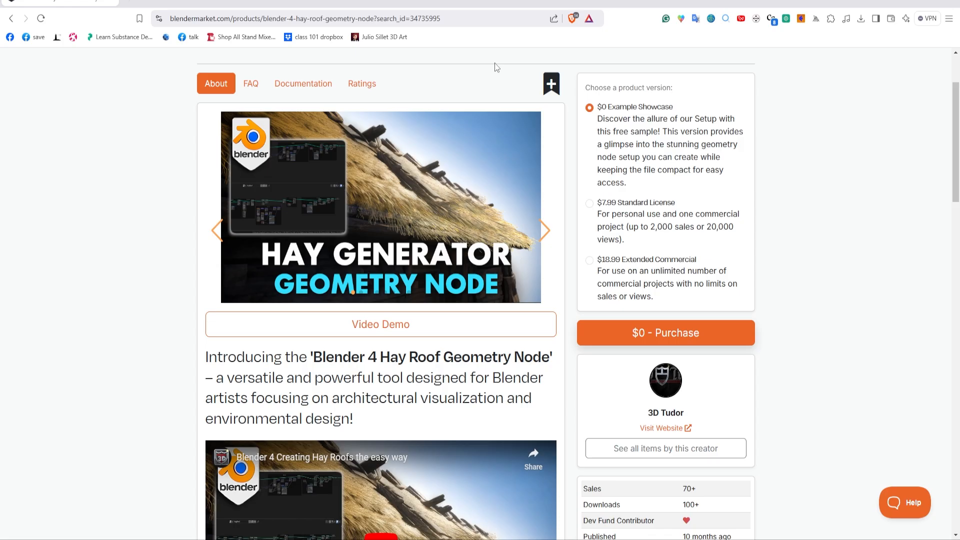
mouse_move(820, 153)
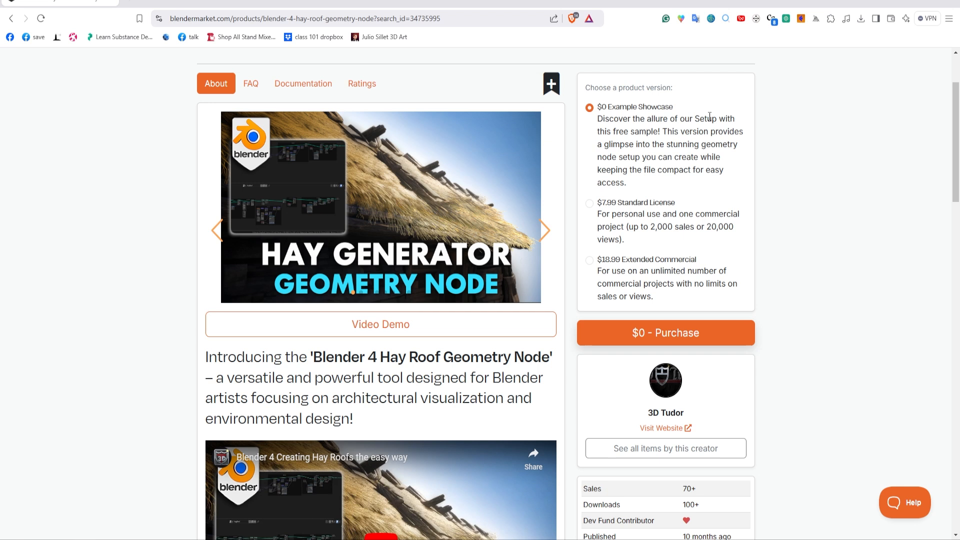
mouse_move(632, 117)
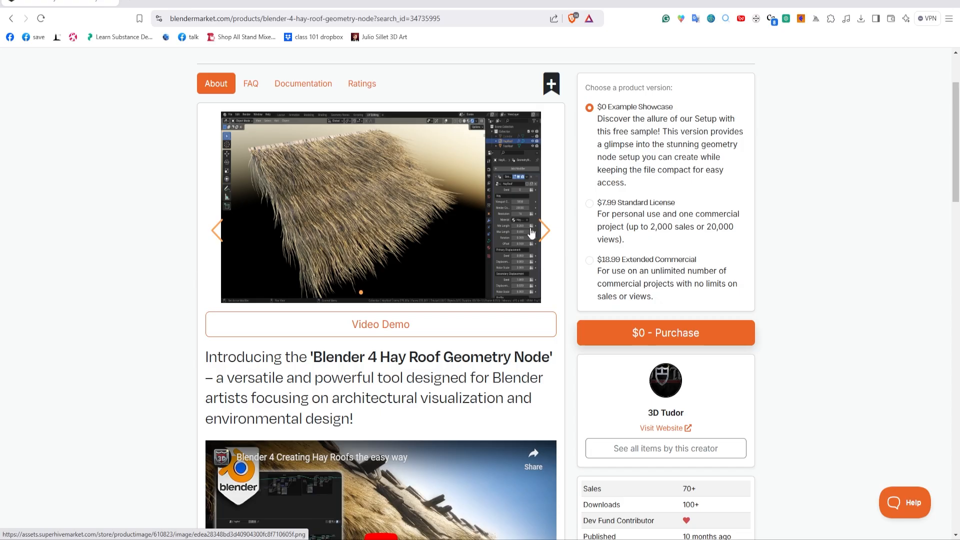
mouse_move(496, 230)
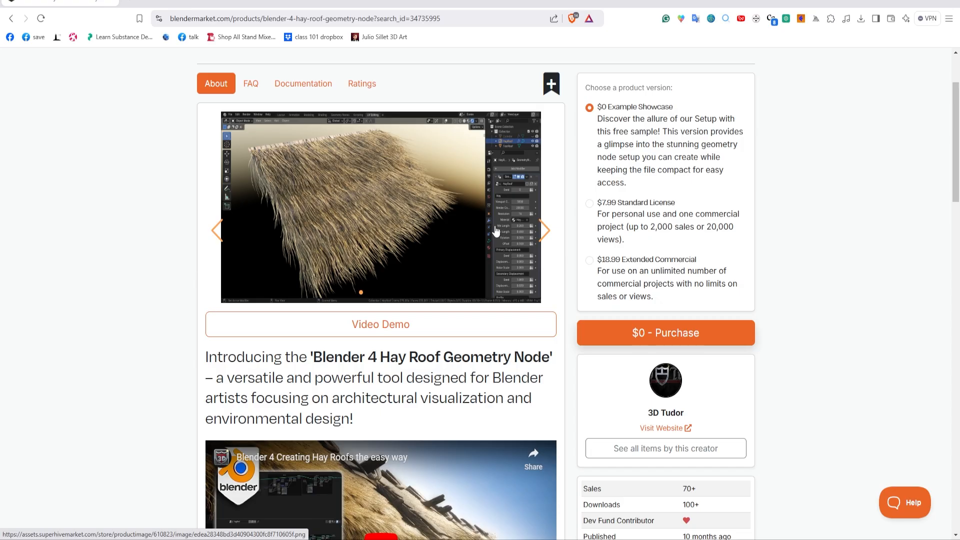
Advance the Hay Roof gallery through hay close-ups, wooden plank, strands, node setup and feature infographic.
left_click(545, 230)
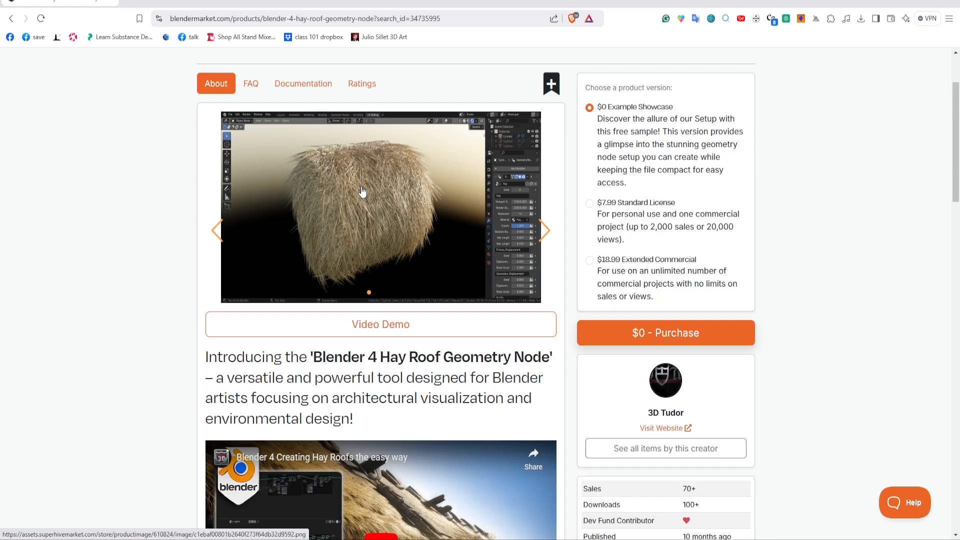
left_click(546, 230)
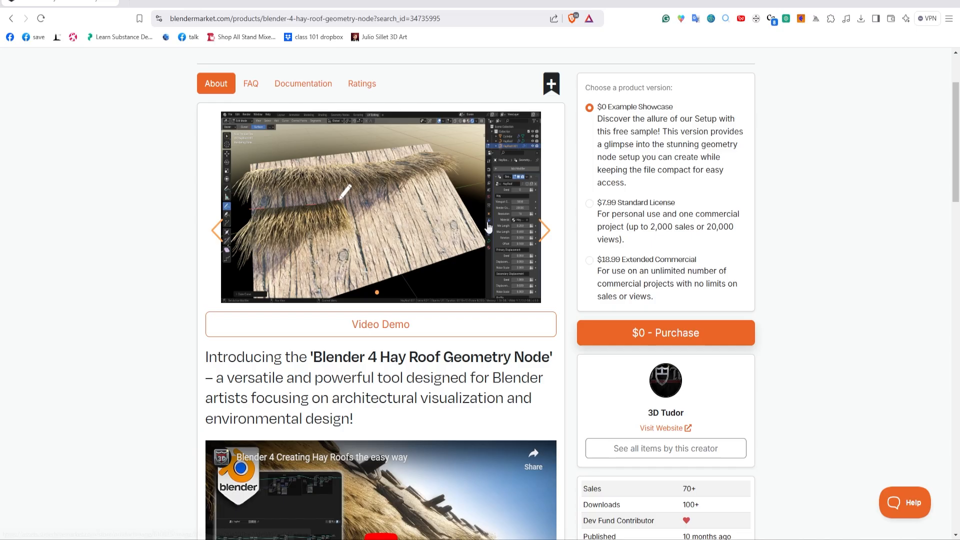
mouse_move(389, 225)
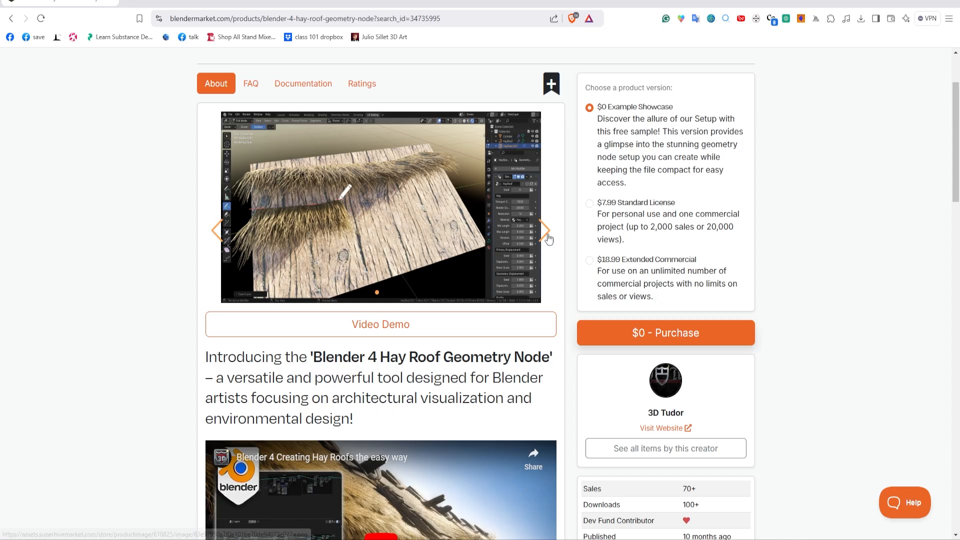
left_click(547, 230)
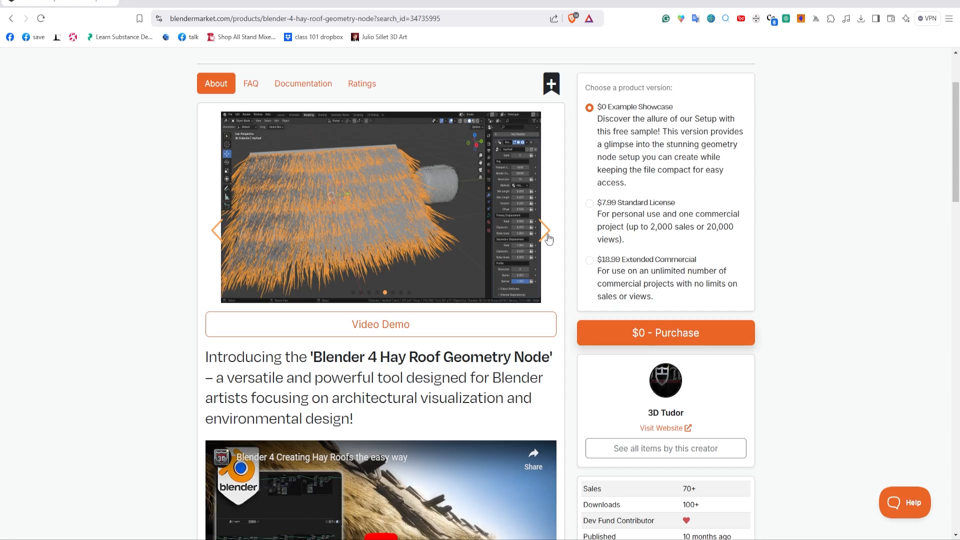
left_click(540, 228)
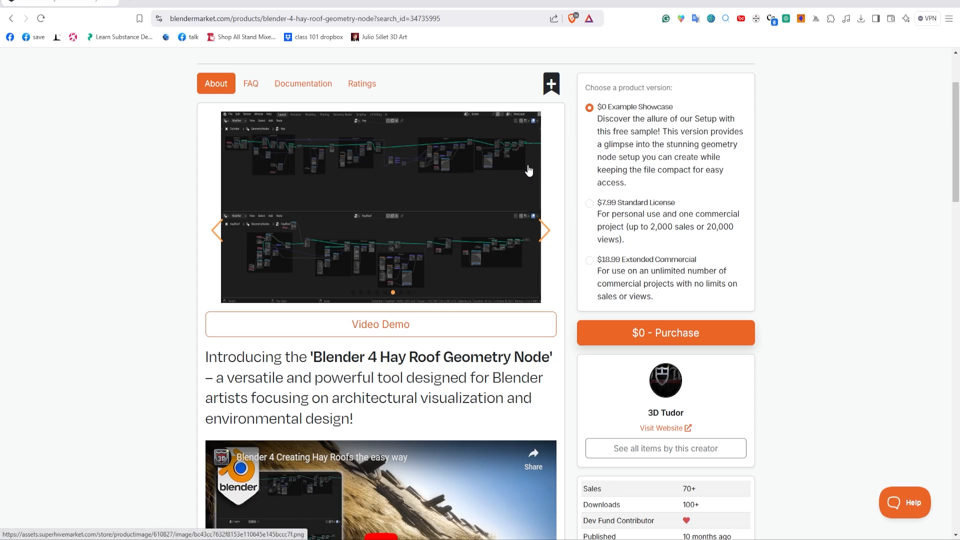
mouse_move(330, 268)
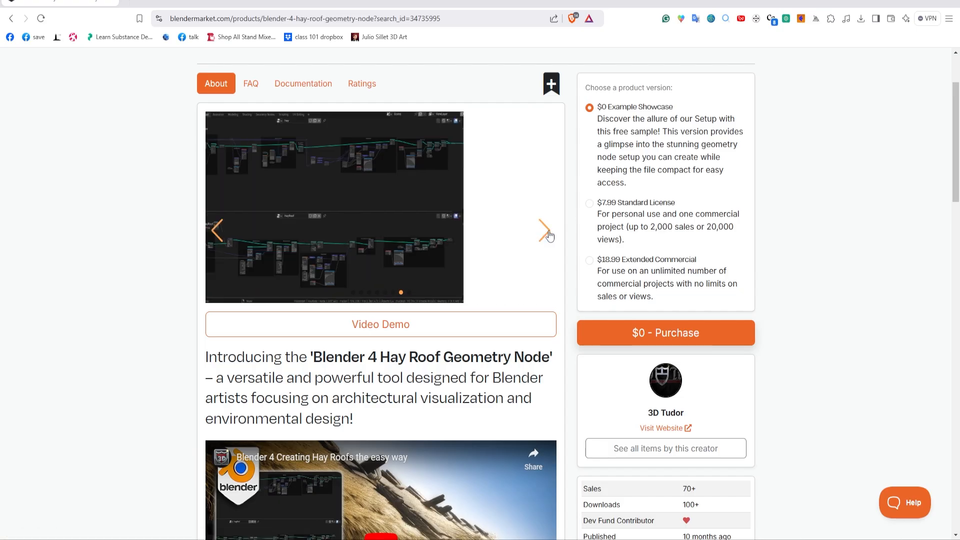
left_click(545, 232)
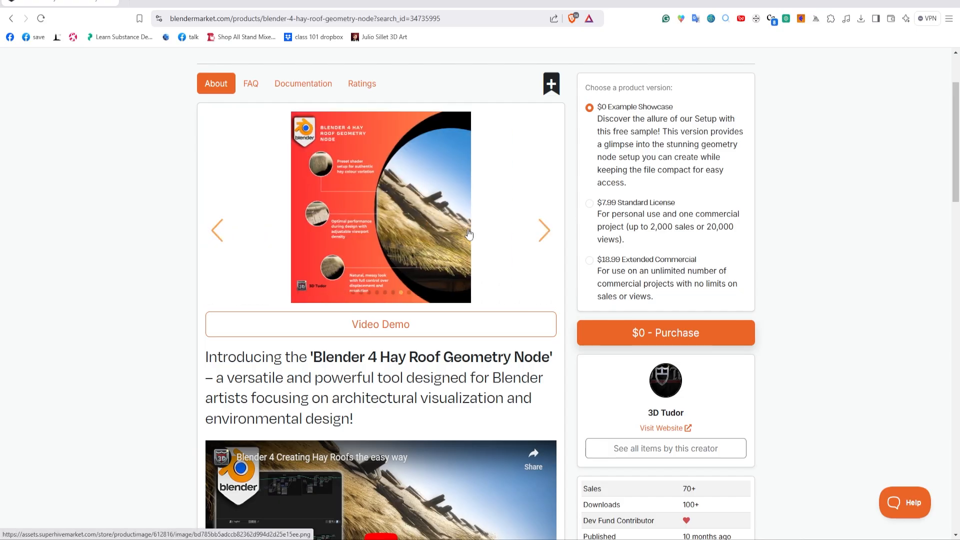